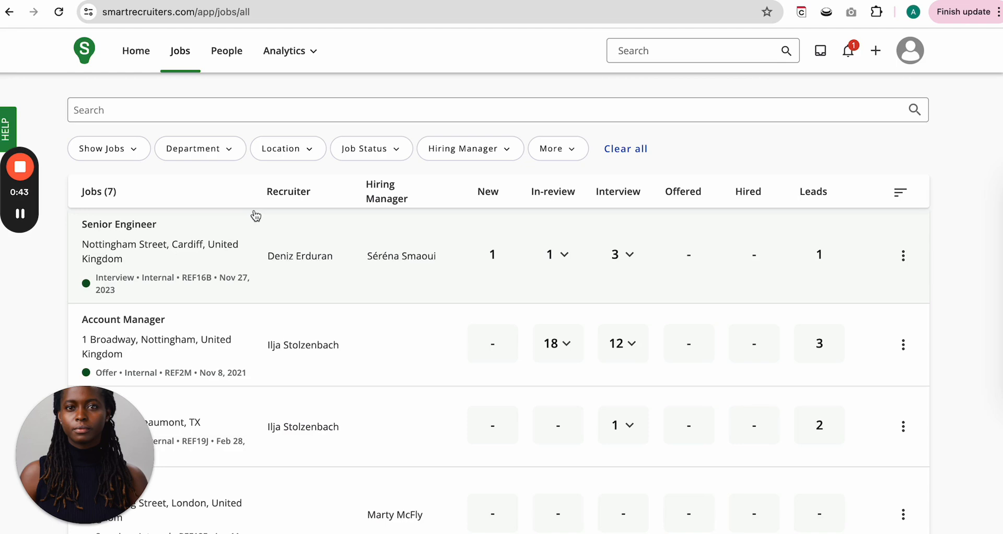
mouse_move(243, 228)
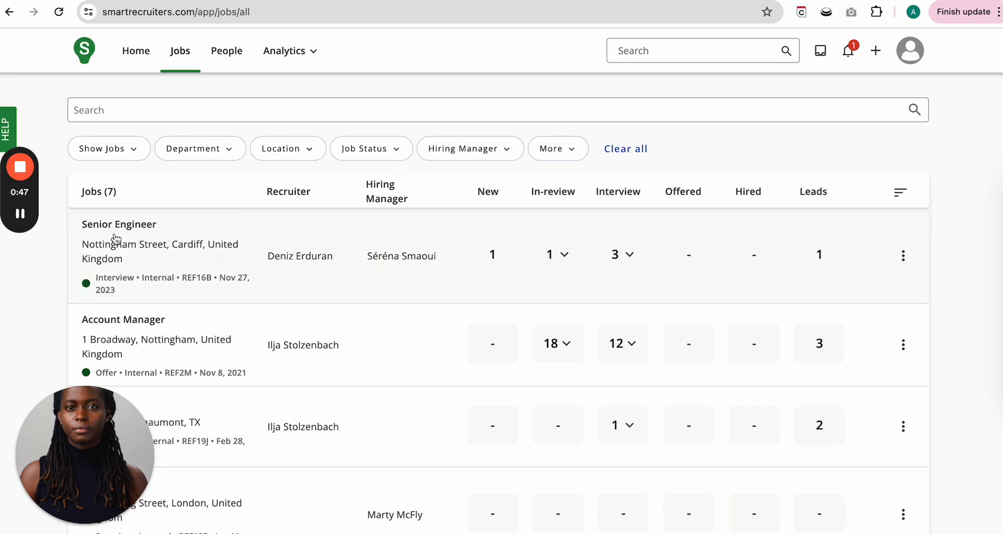
Open the Senior Engineer job and bring its six-applicant table into view
left_click(119, 223)
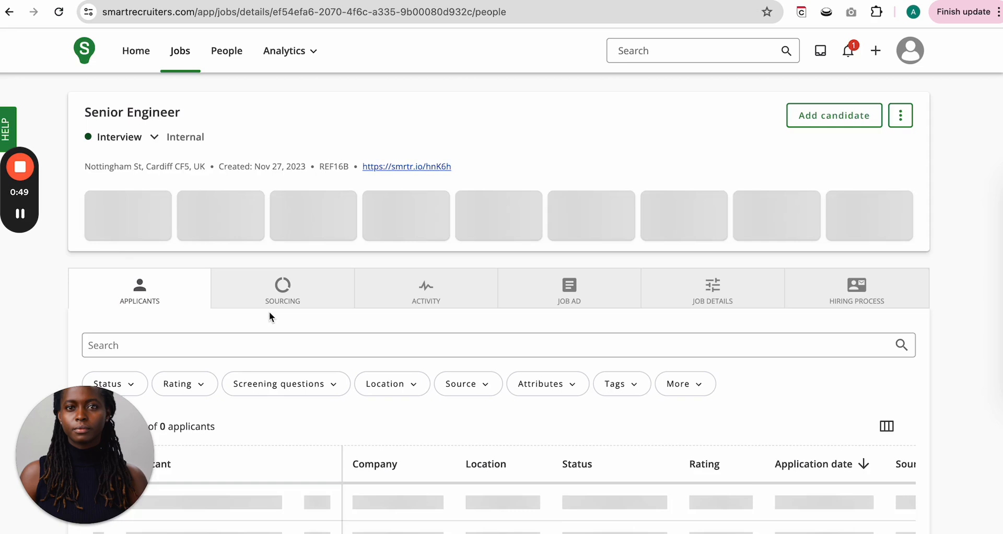
scroll("down", 3)
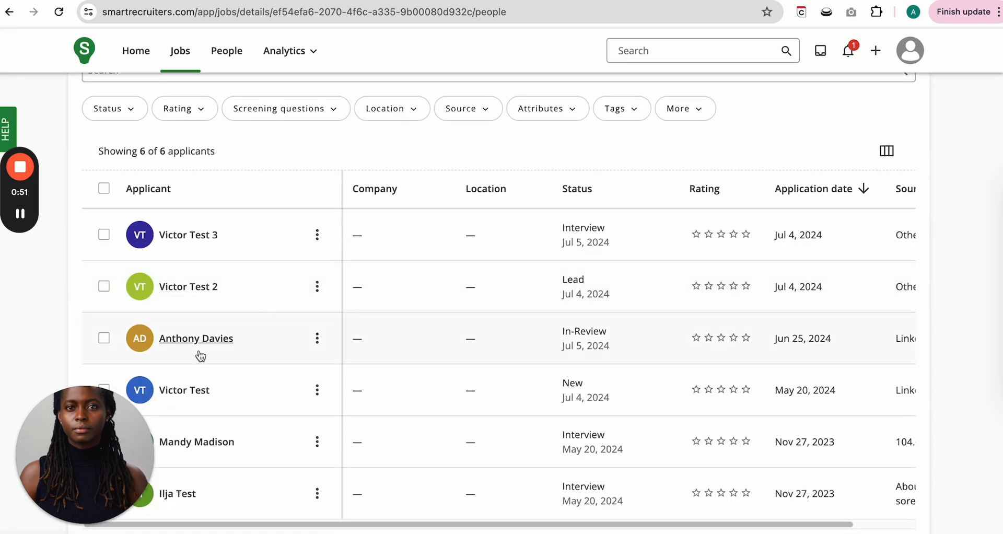
Move the candidate forward to Team Interview, view the second-round email, and launch Cronofy scheduling
left_click(196, 339)
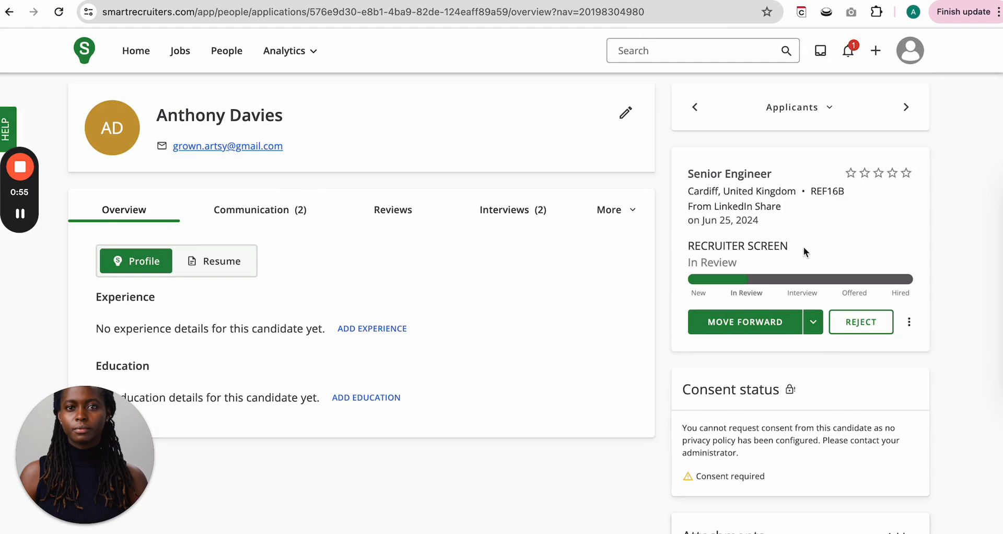
left_click(813, 322)
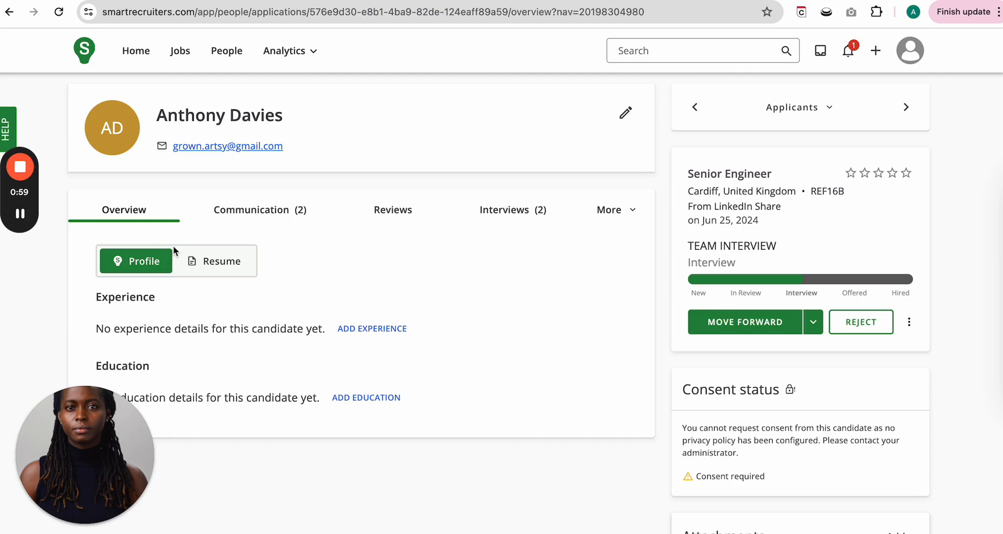
left_click(250, 209)
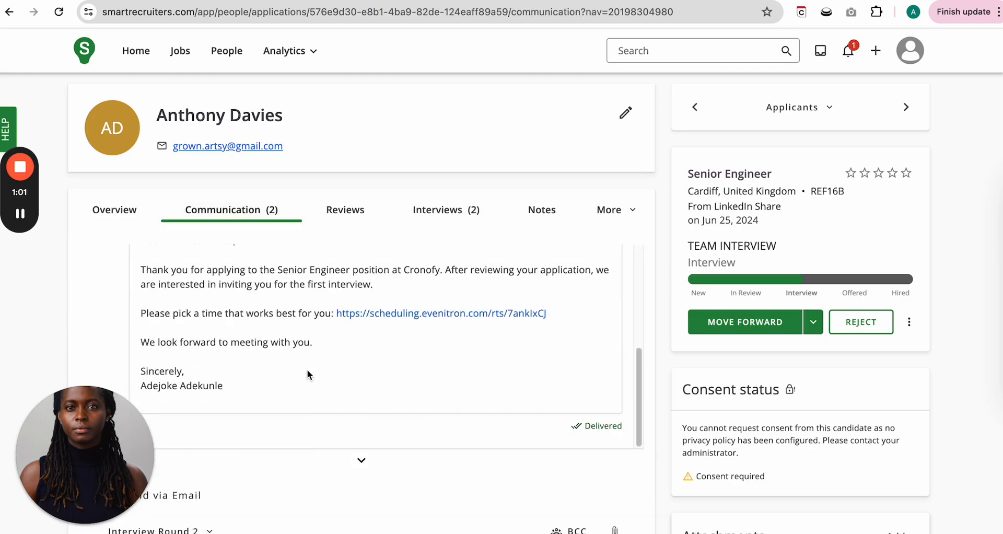
scroll("down", 3)
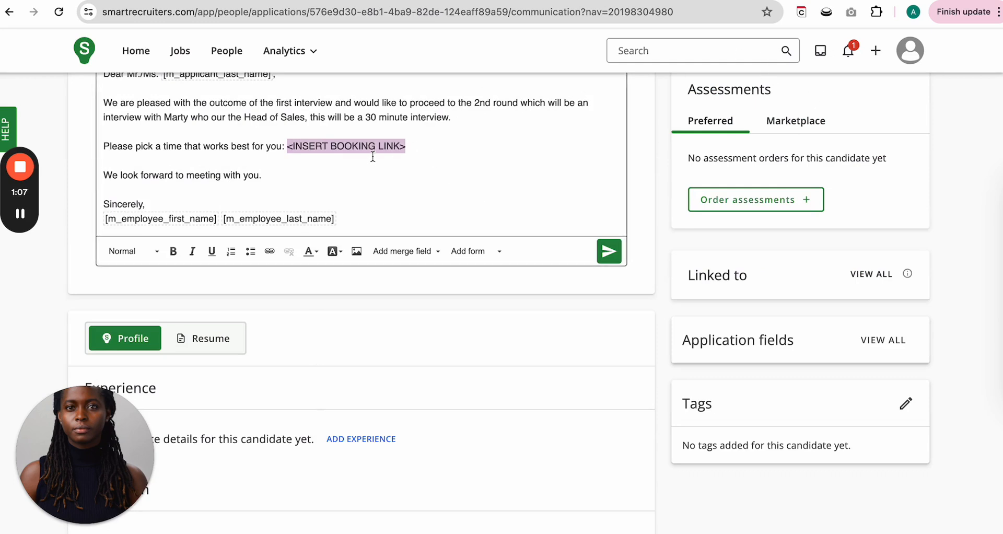
left_click(800, 11)
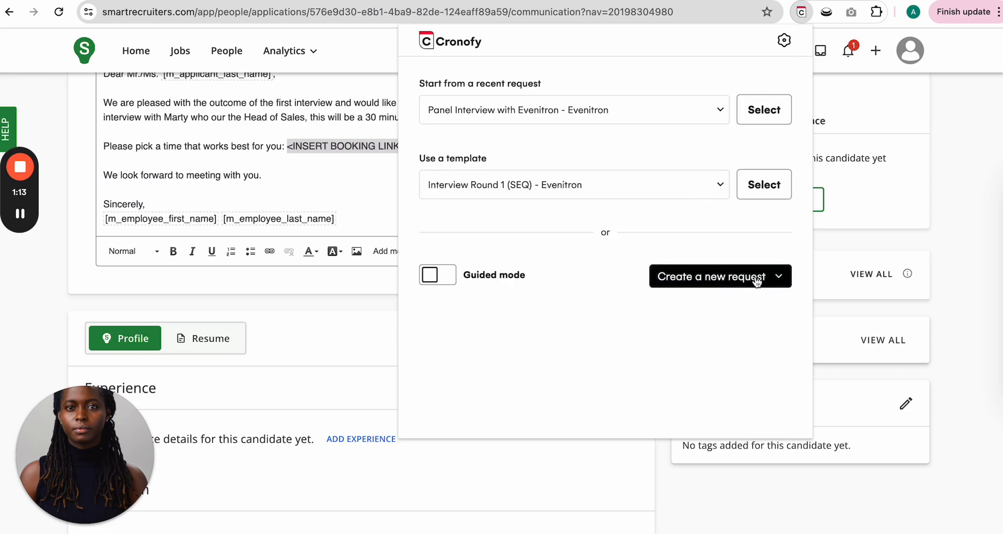
left_click(718, 275)
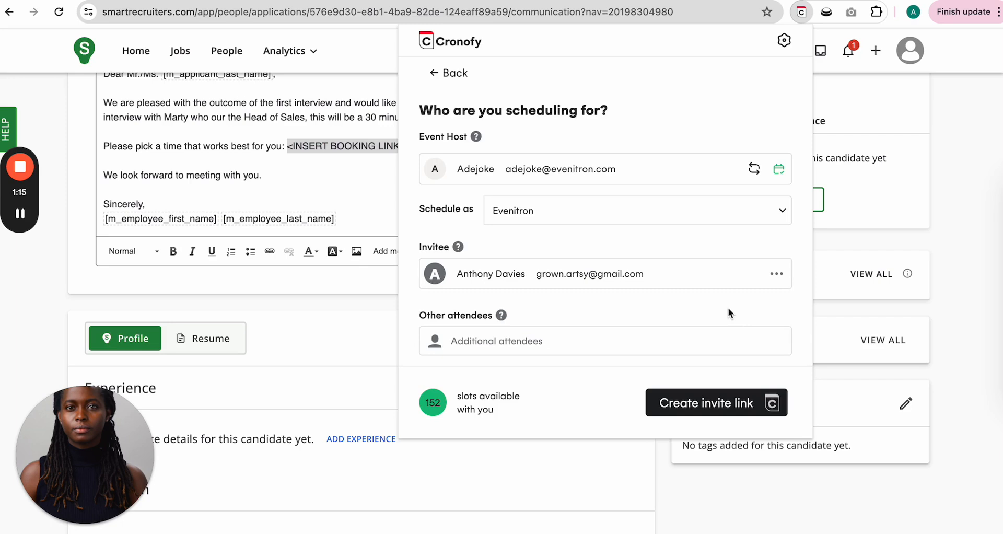
mouse_move(550, 279)
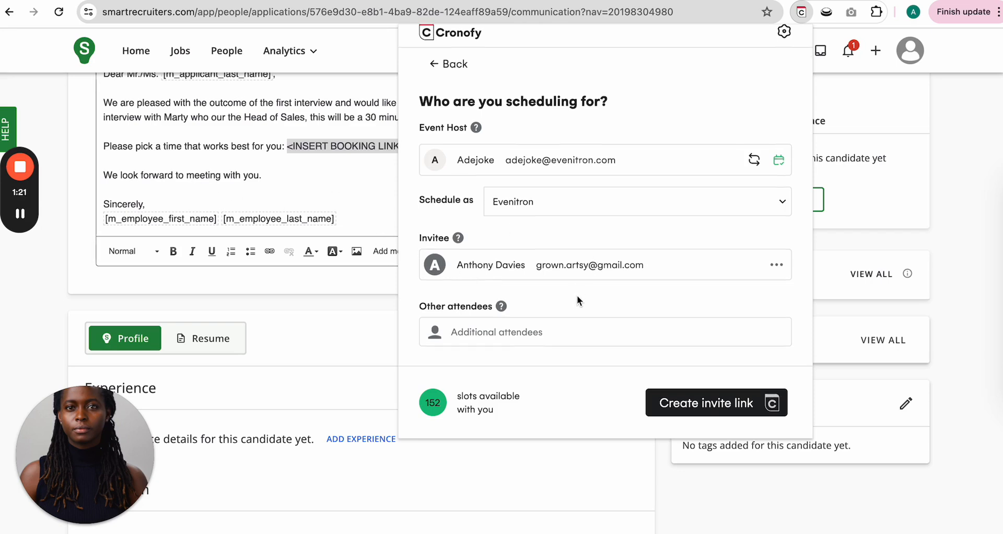
left_click(754, 159)
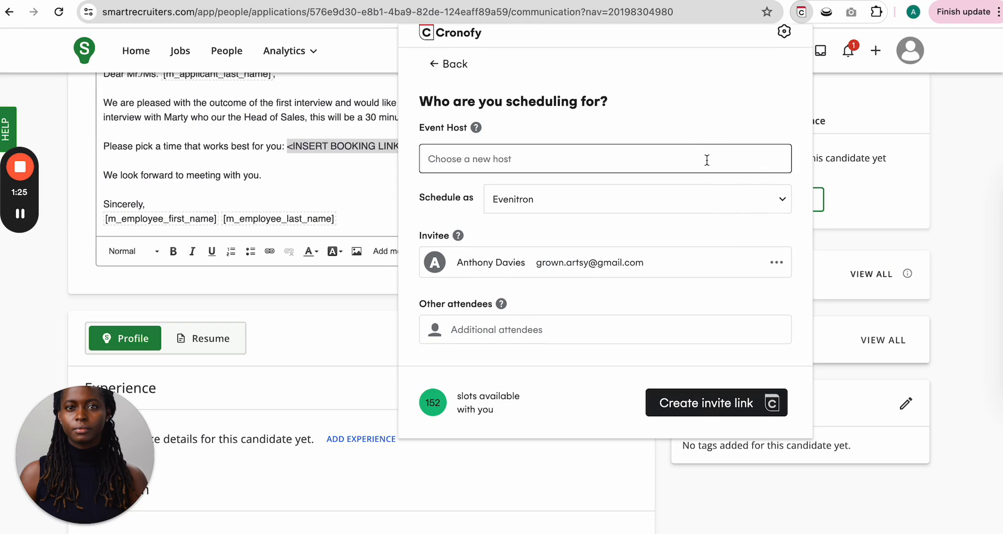
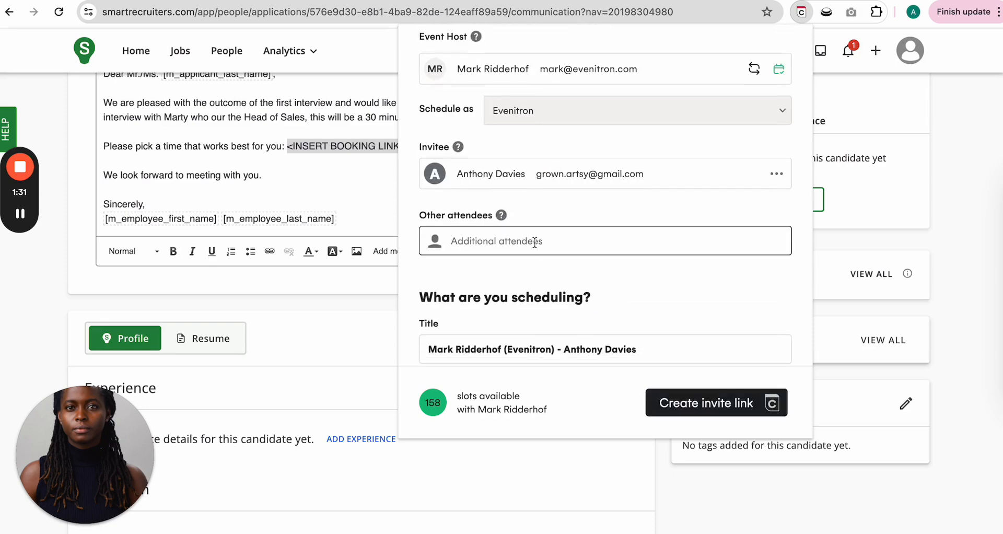
type("julia")
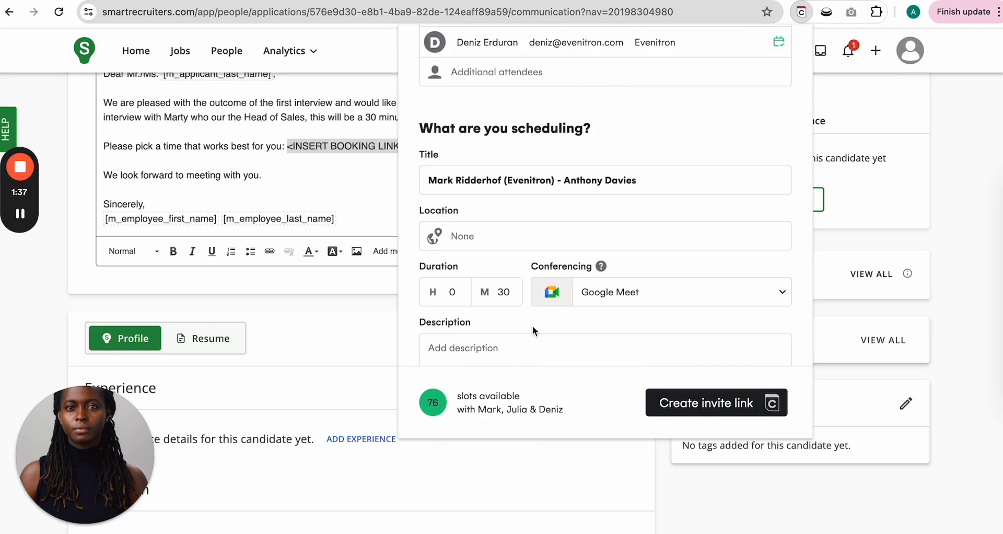
Retitle the invite 'Panel Interview with Evenitron' and reach the candidate-choice timing options
triple_click(528, 180)
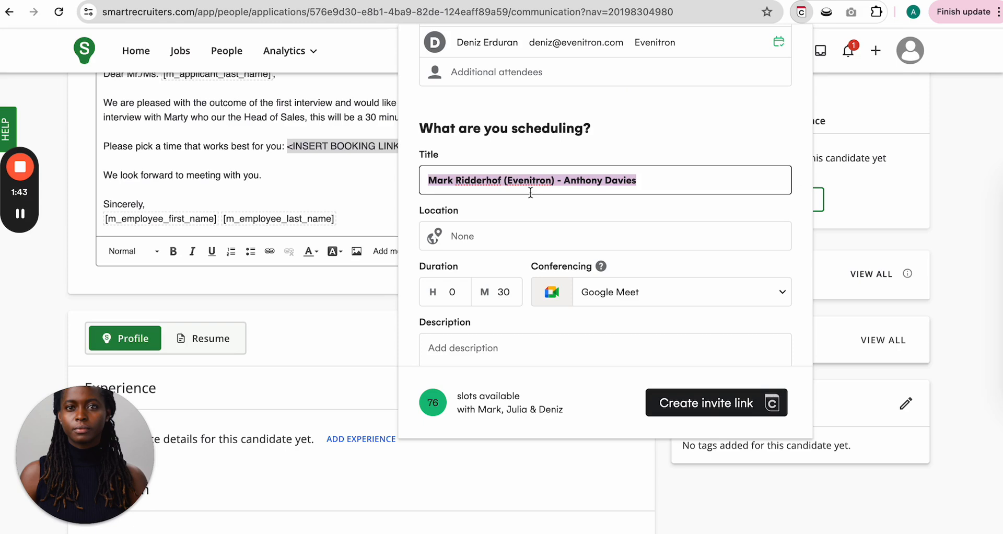
type("Pa")
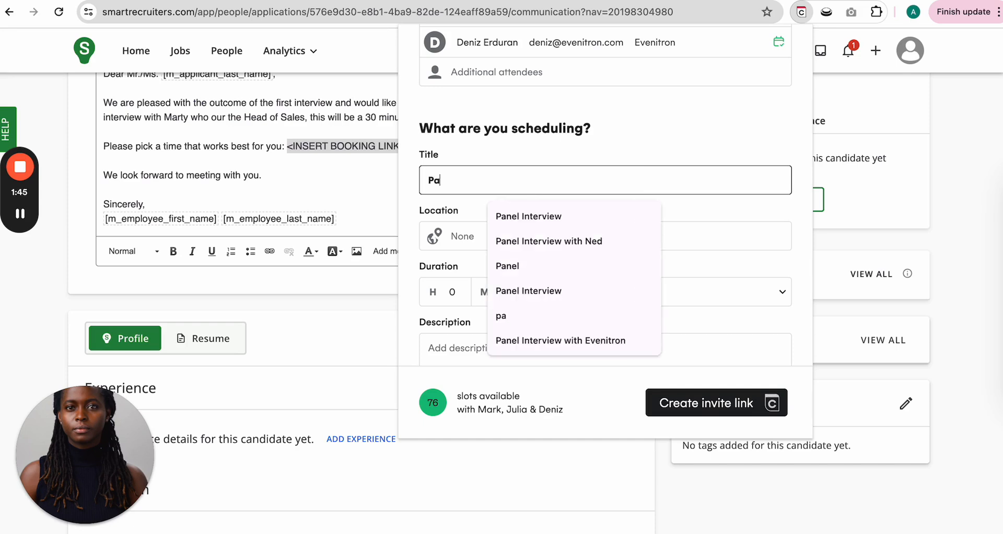
left_click(560, 339)
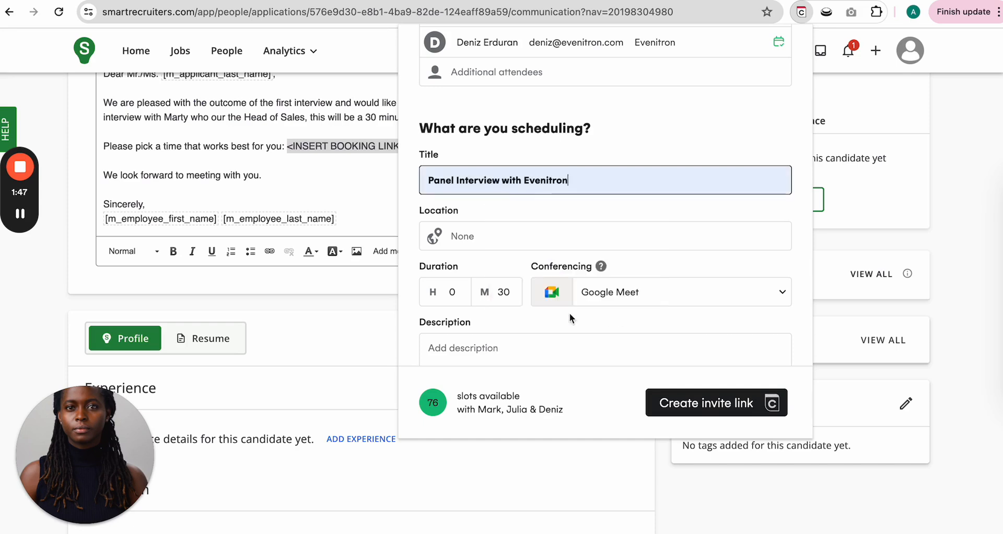
scroll("down", 3)
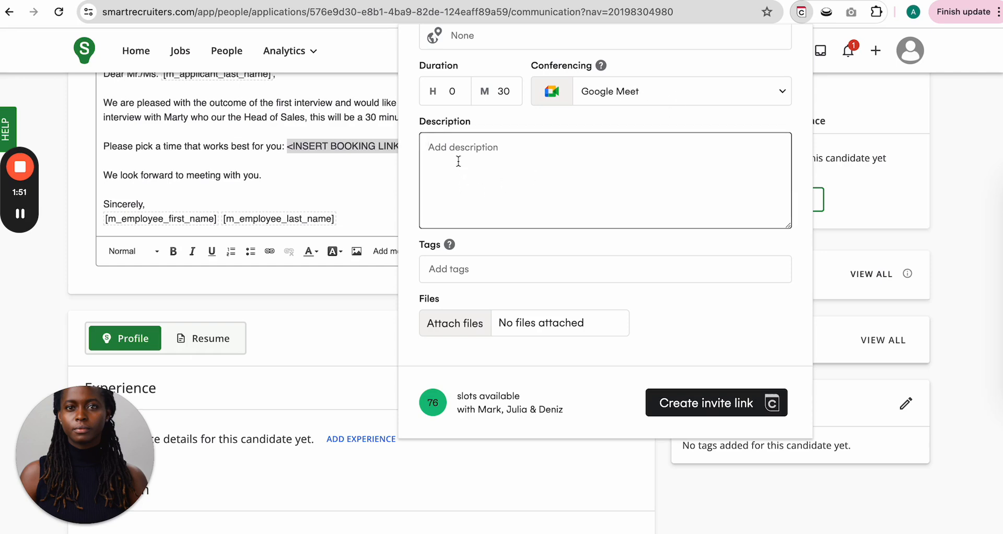
mouse_move(522, 198)
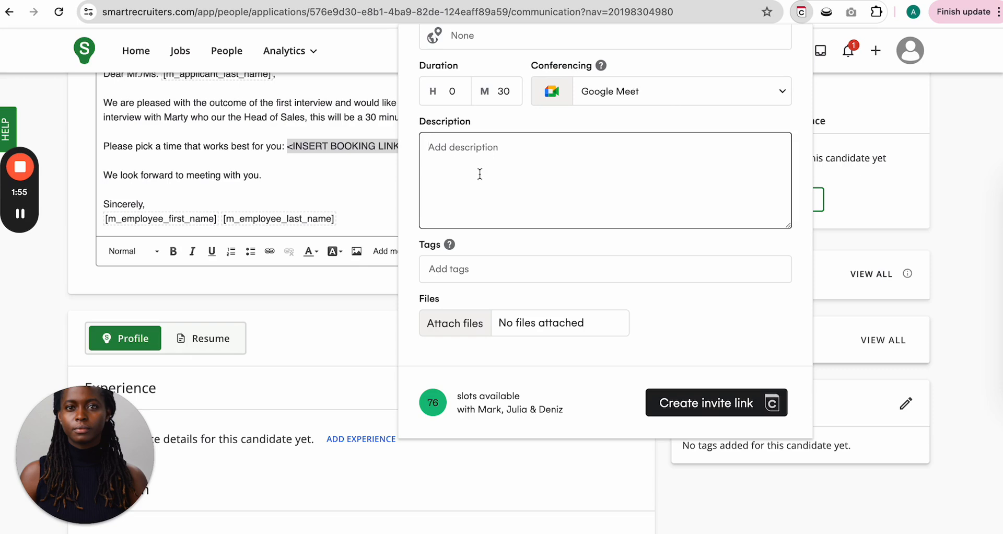
mouse_move(482, 215)
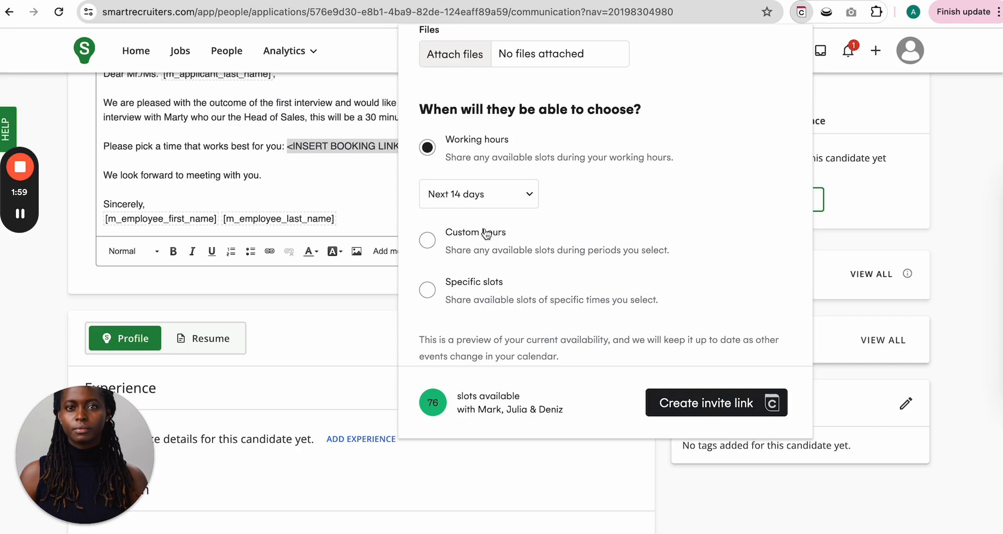
mouse_move(466, 199)
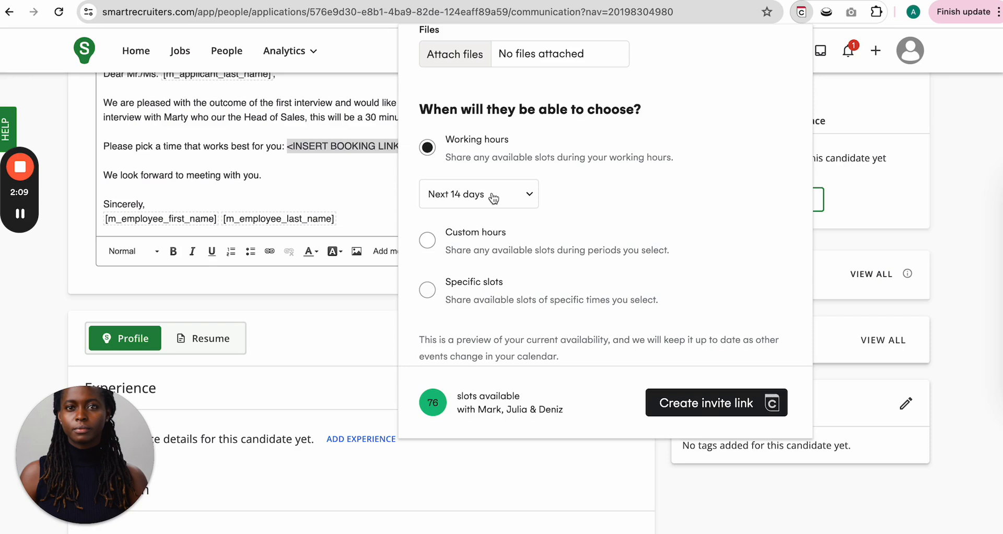
Limit the offered working-hours slots to the next 7 days, leaving 36 available with rescheduling allowed
left_click(479, 193)
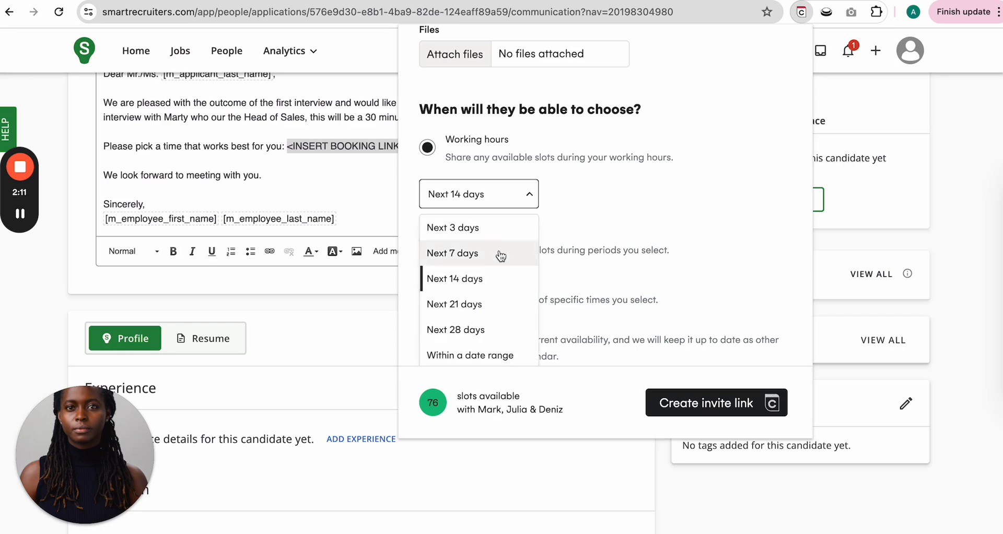
left_click(454, 252)
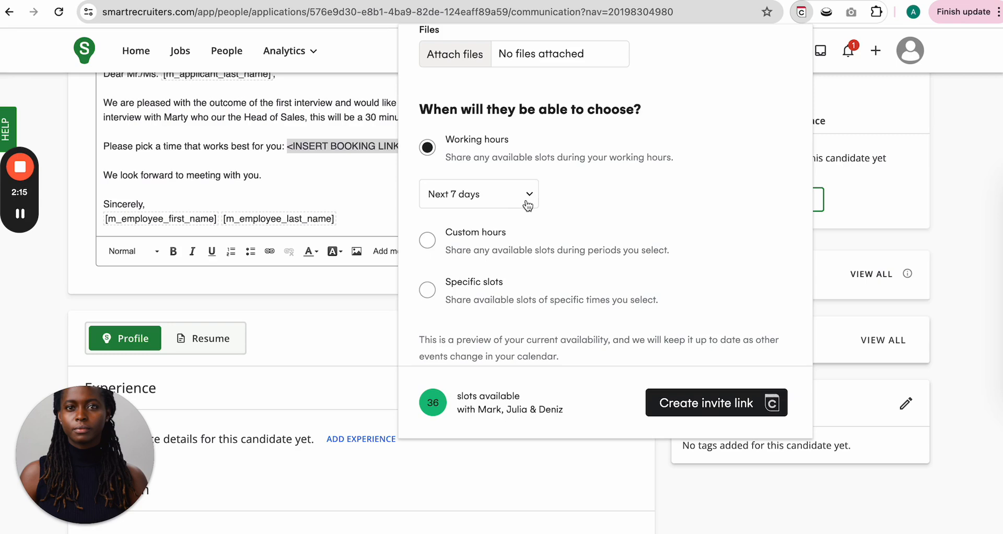
left_click(478, 193)
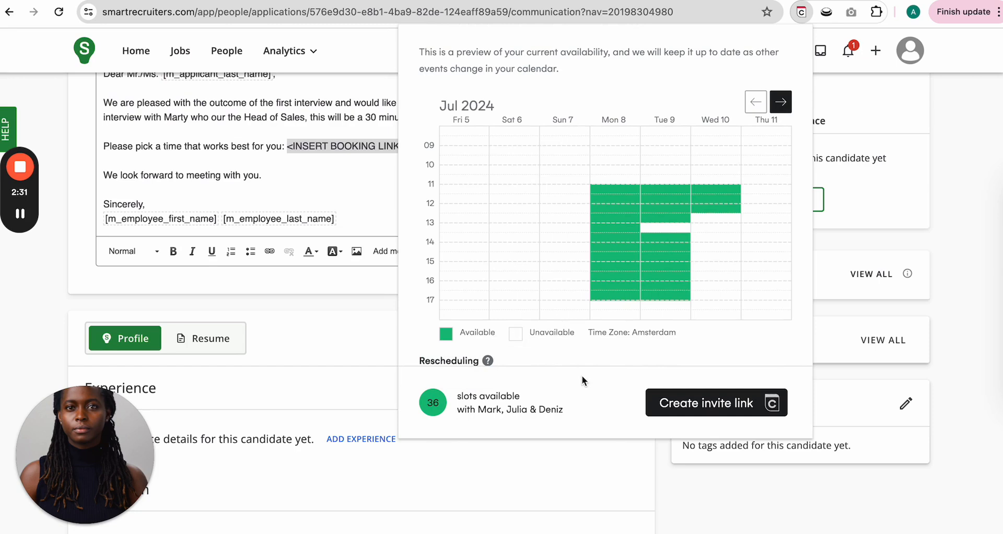
mouse_move(660, 164)
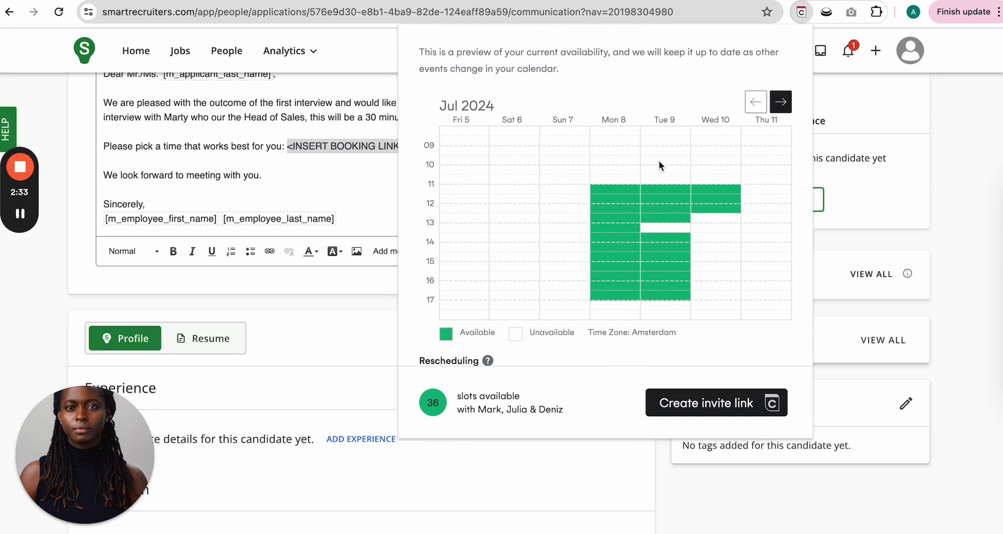
mouse_move(599, 231)
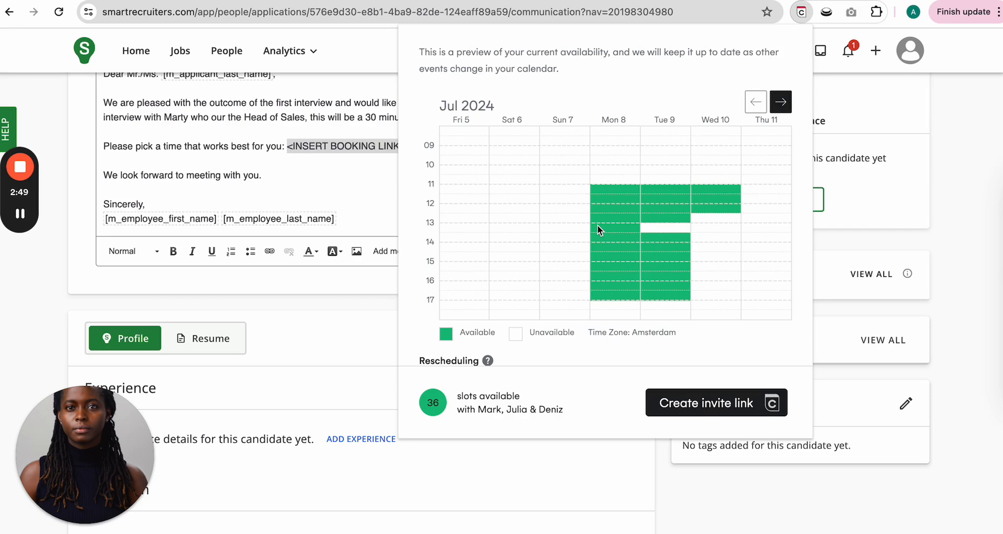
mouse_move(627, 272)
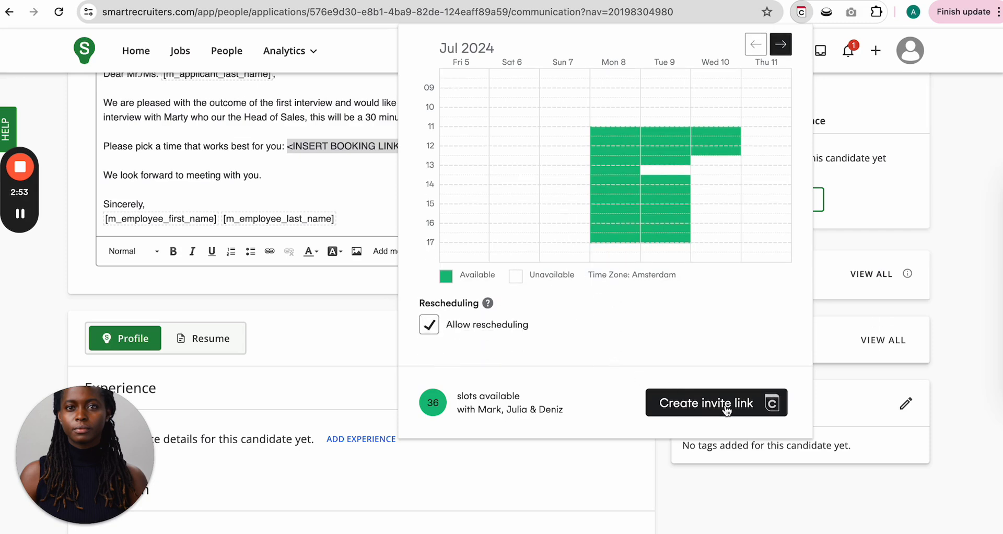
Create the invite link, send the interview email, and follow the booking link from the sent message
left_click(716, 402)
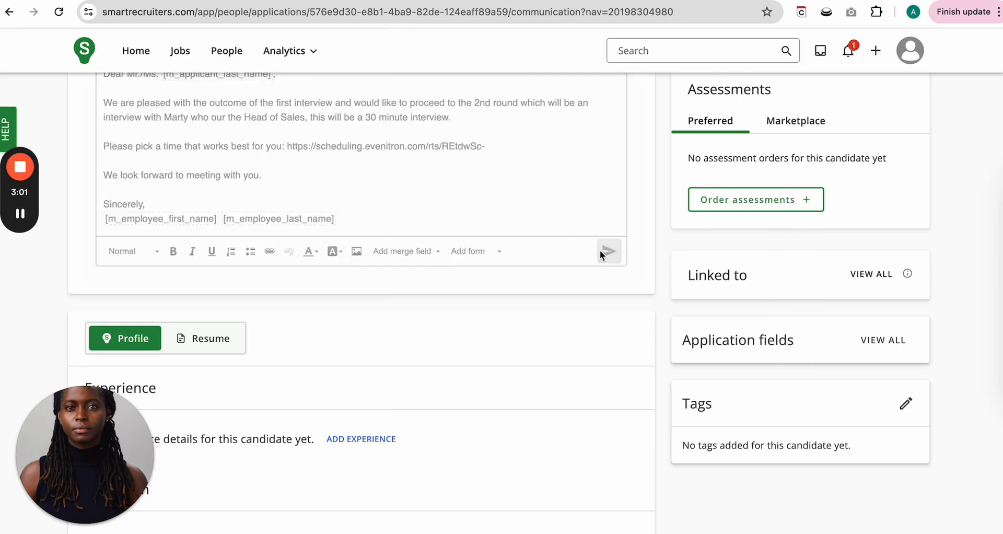
left_click(609, 251)
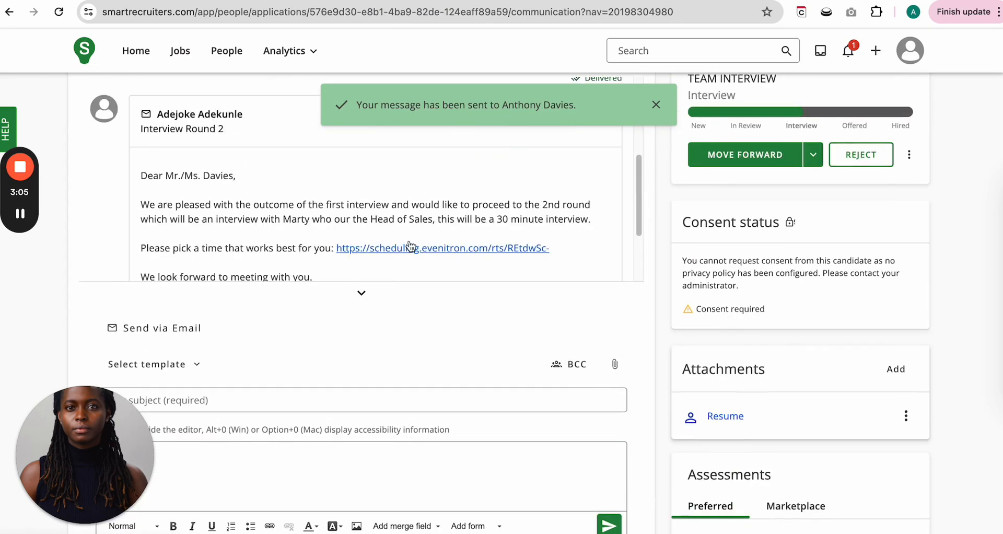
scroll("down", 3)
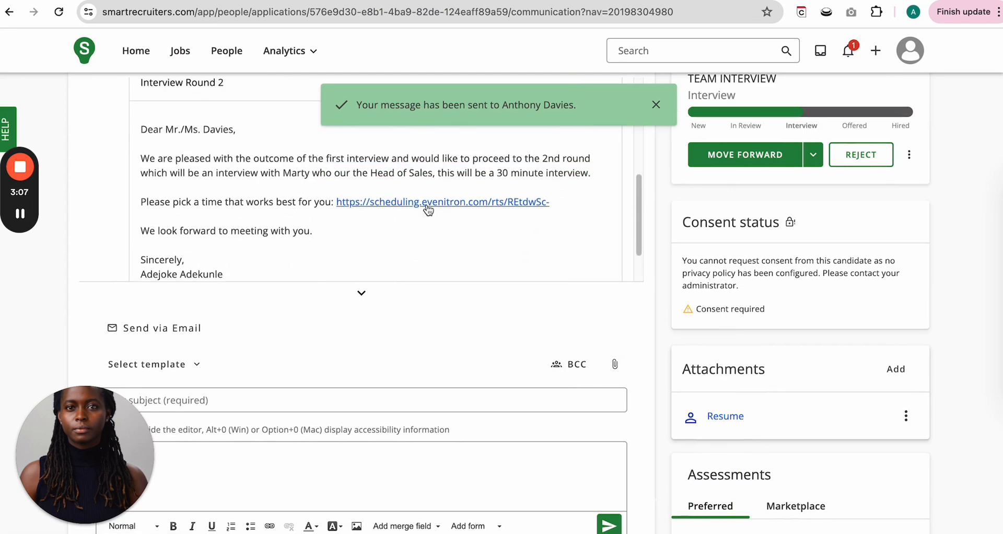
left_click(429, 202)
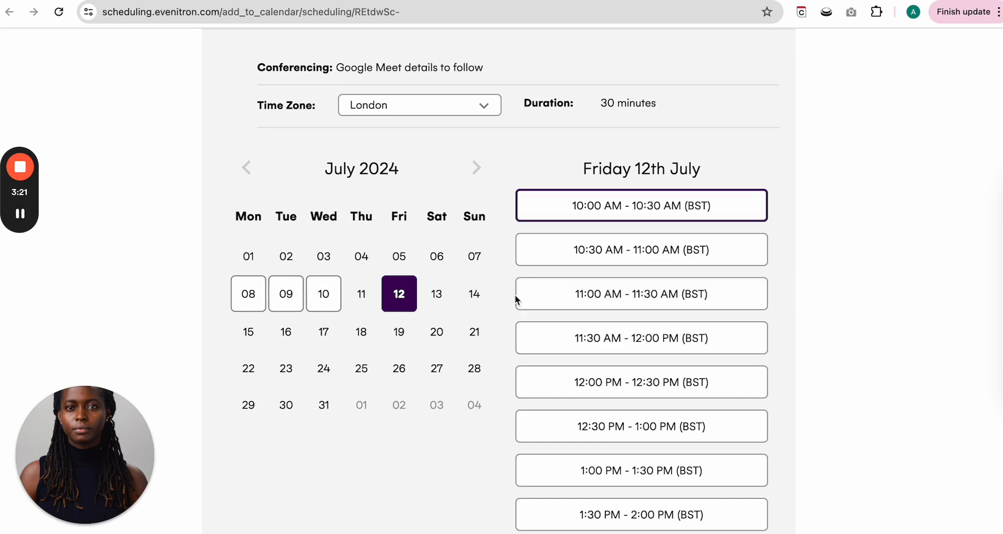
Book and confirm the Friday 12 July 11:00–11:30 AM (BST) interview slot
left_click(642, 293)
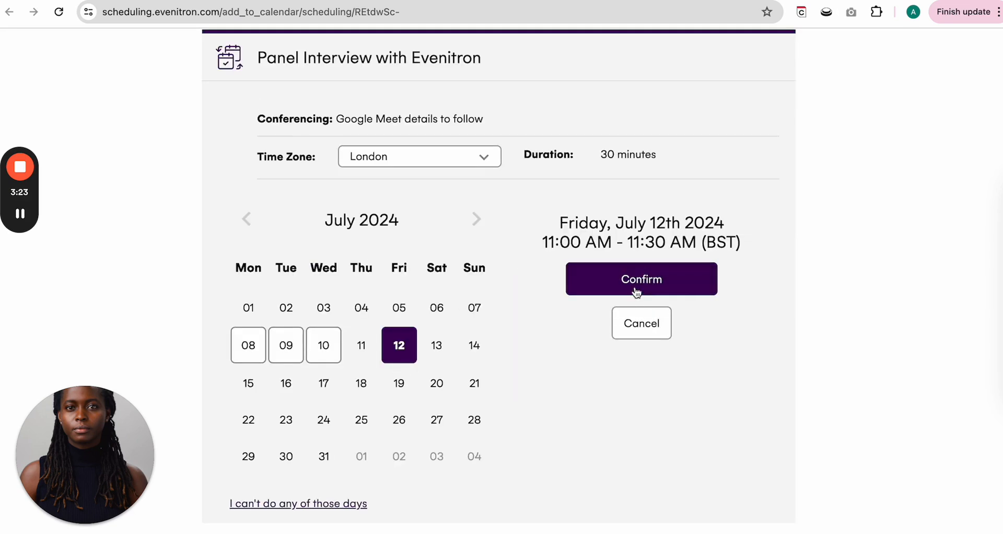
left_click(641, 278)
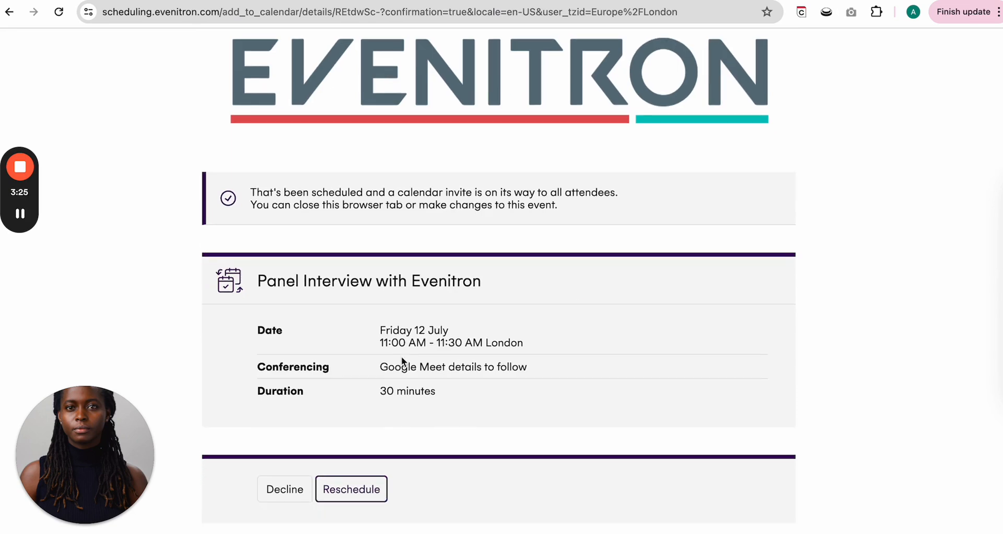
mouse_move(447, 400)
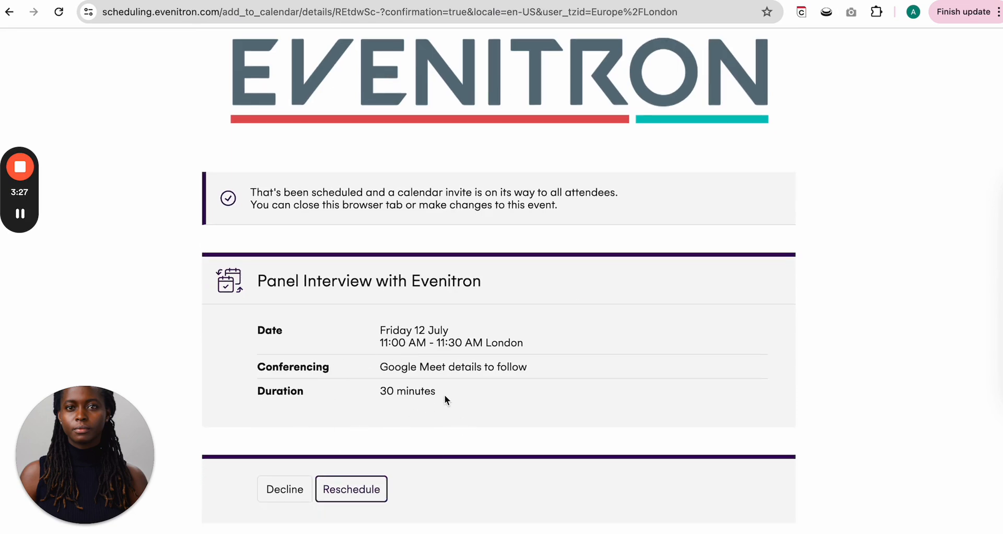
mouse_move(408, 231)
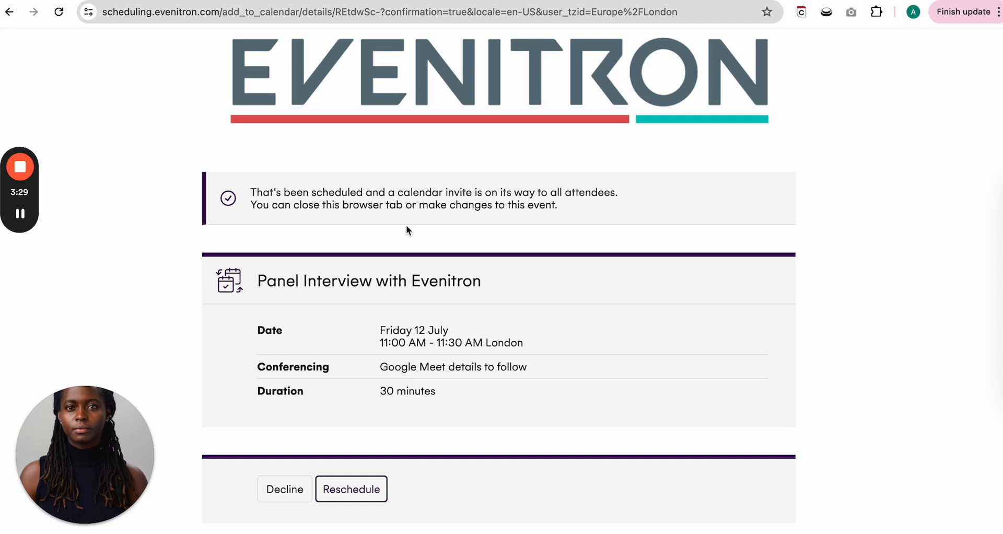